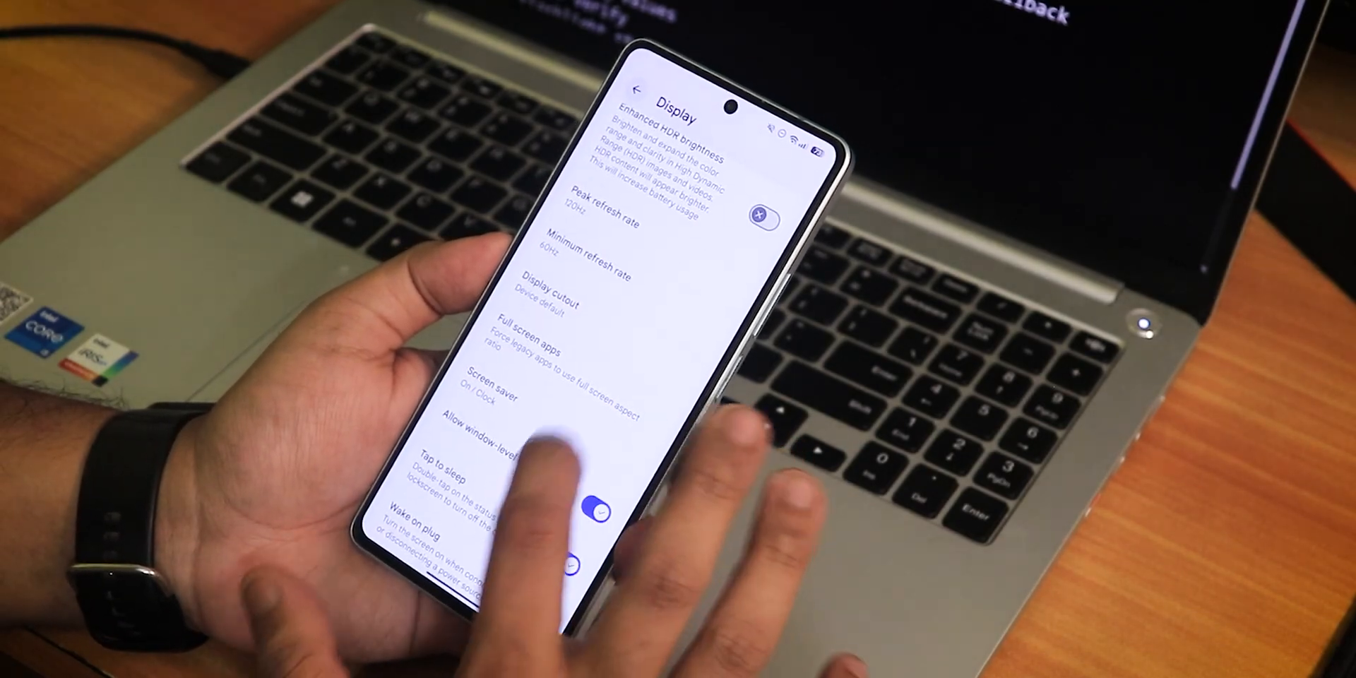
# - Scroll the Wallpaper screen and open the Aura Forms wallpaper collection
pyautogui.scroll(3)
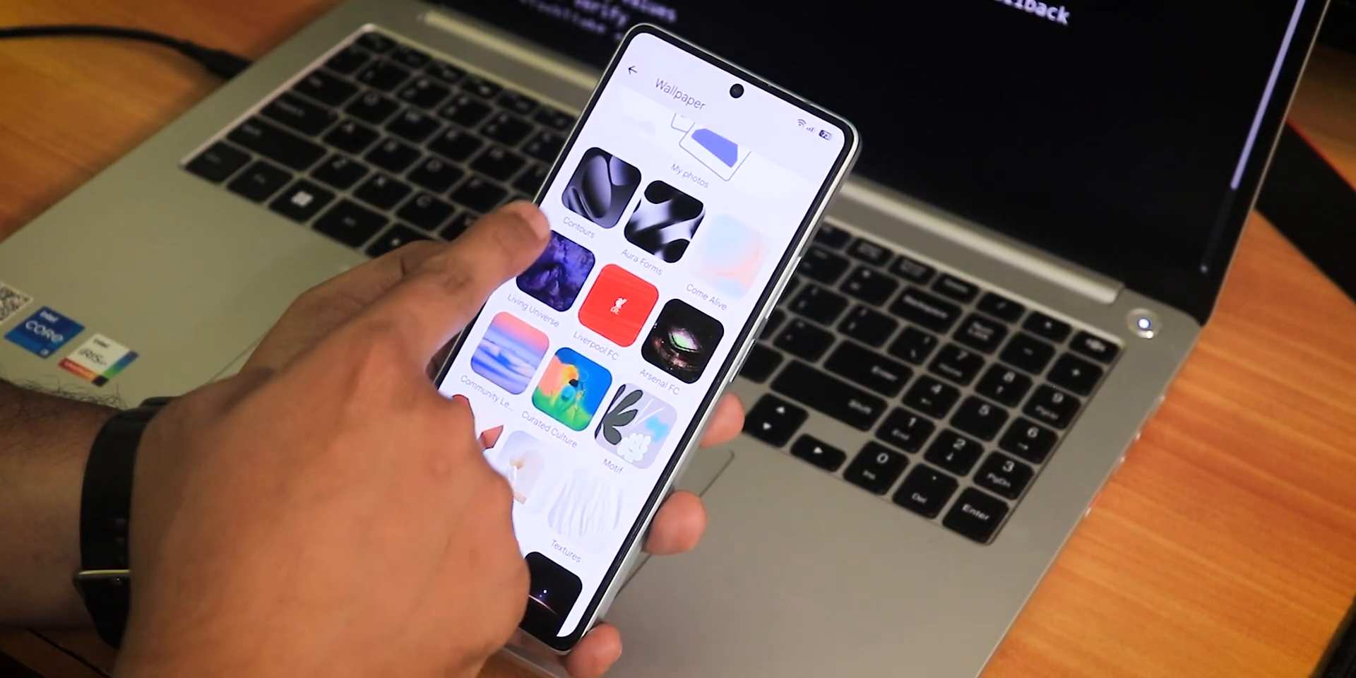
pyautogui.click(664, 217)
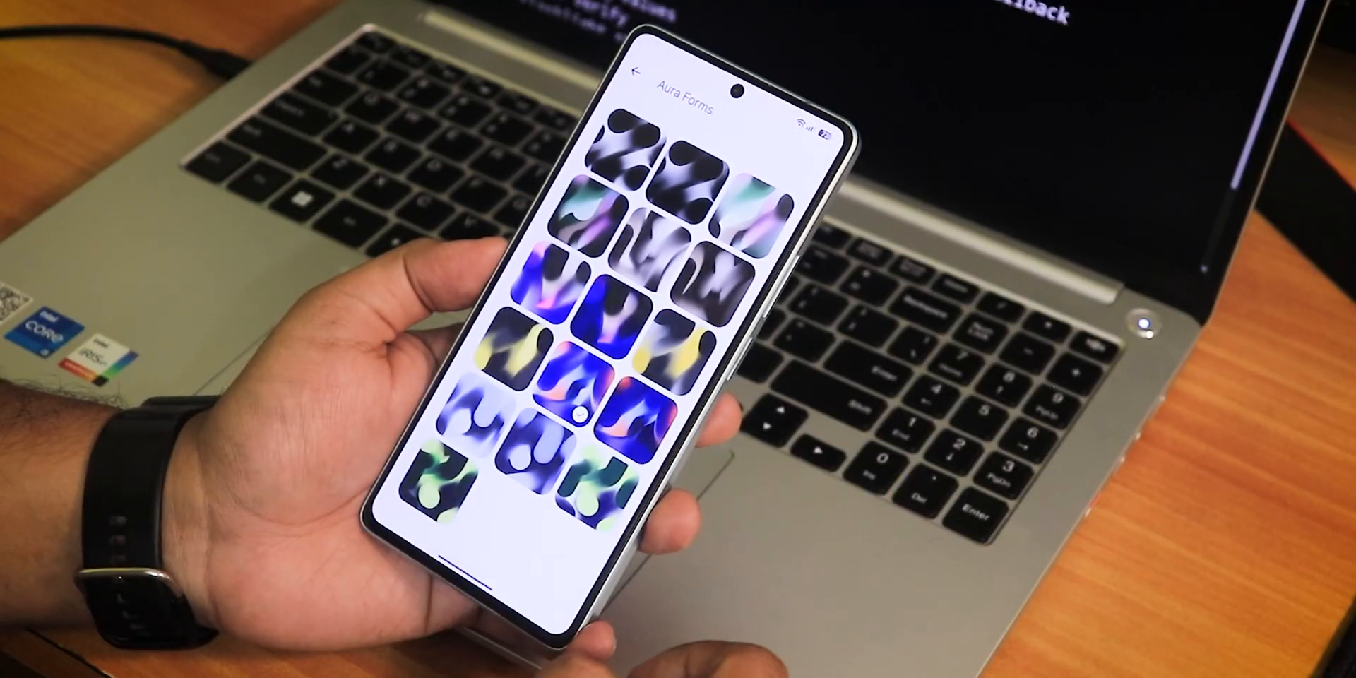